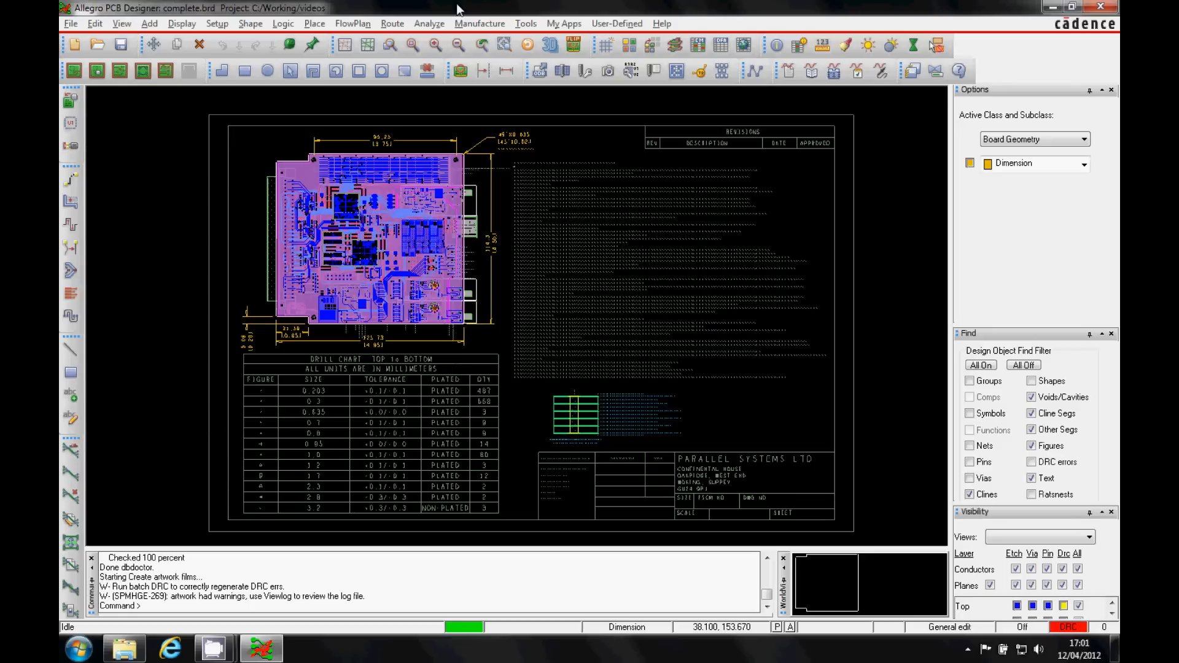
pyautogui.moveTo(506, 70)
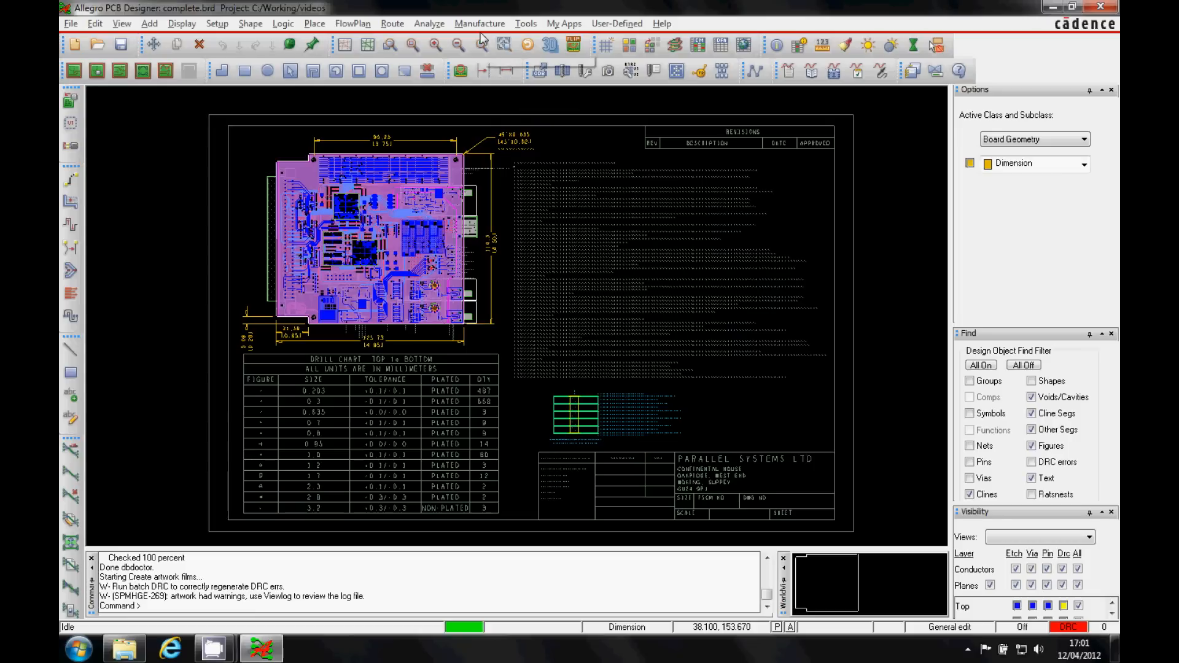
# Open the Manufacture menu to reach the Artwork command.
pyautogui.click(479, 23)
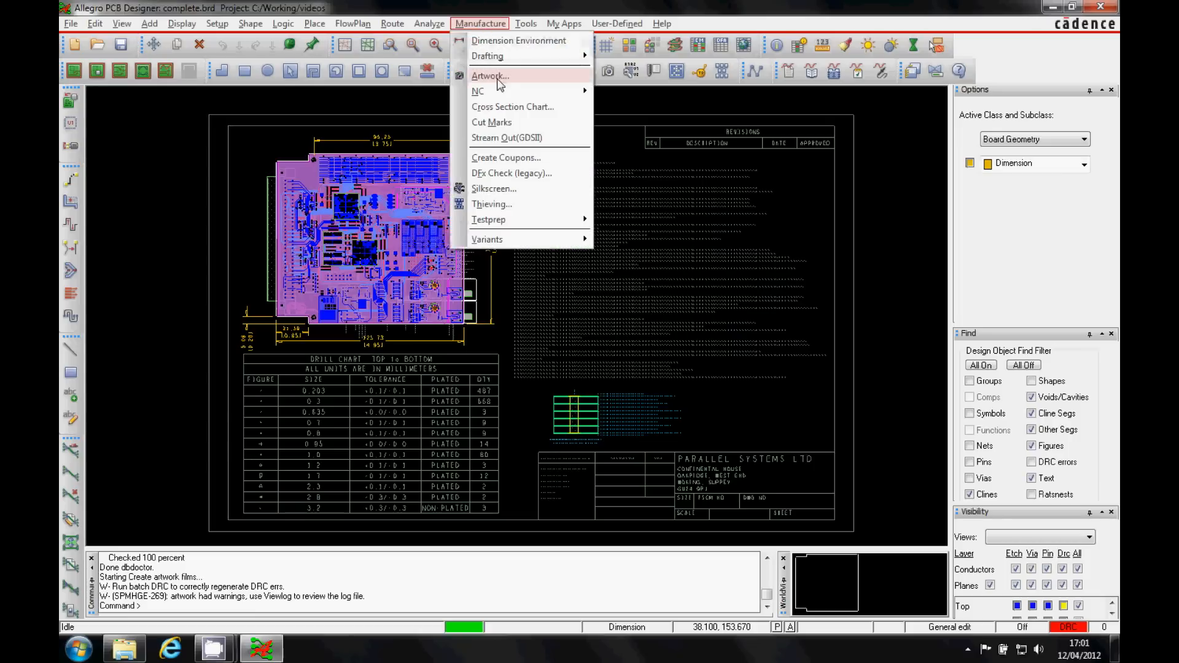
# Open the Artwork Control Form, expand the TOP film and display only its layers.
pyautogui.click(489, 76)
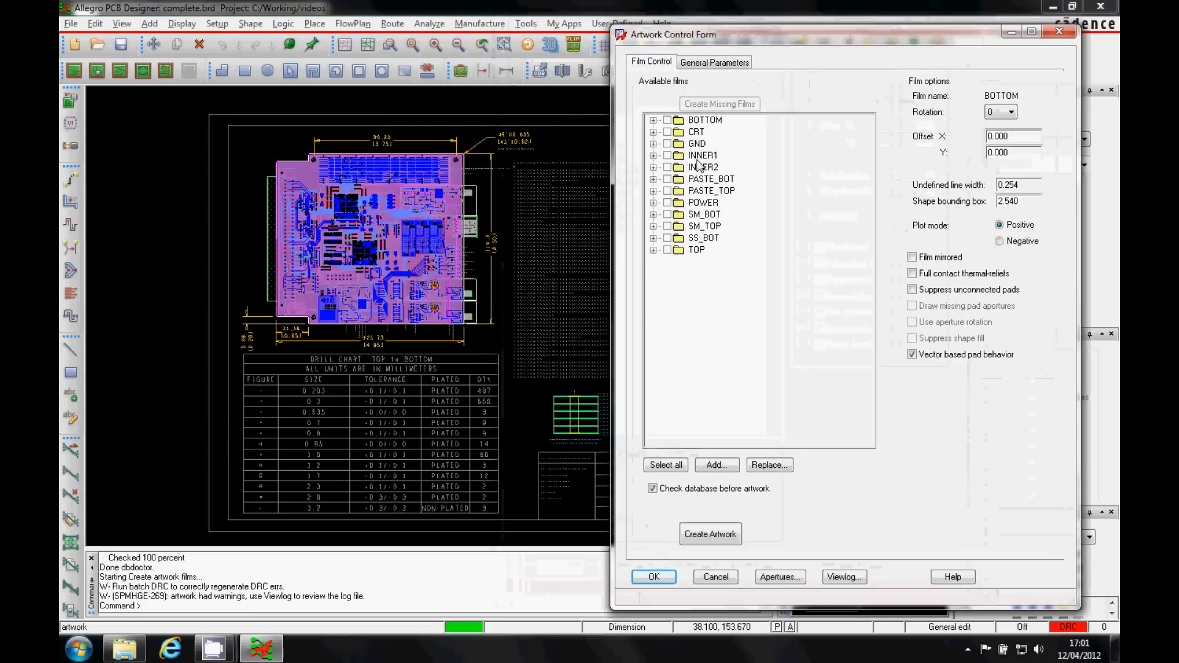
pyautogui.click(704, 120)
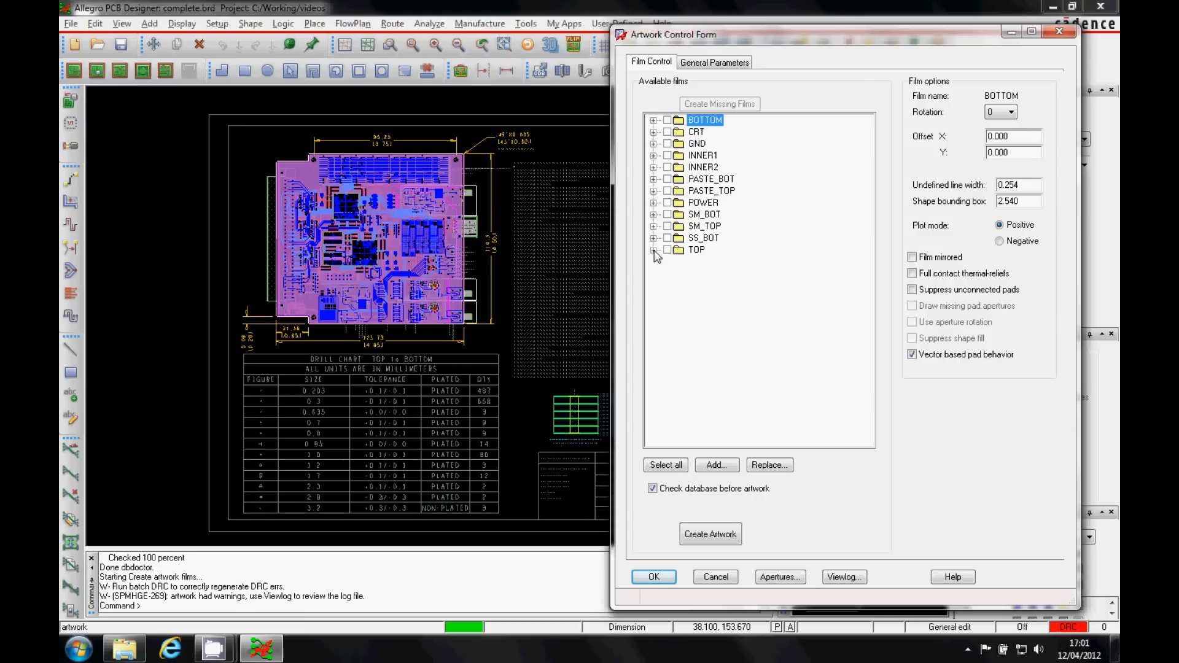
pyautogui.click(654, 249)
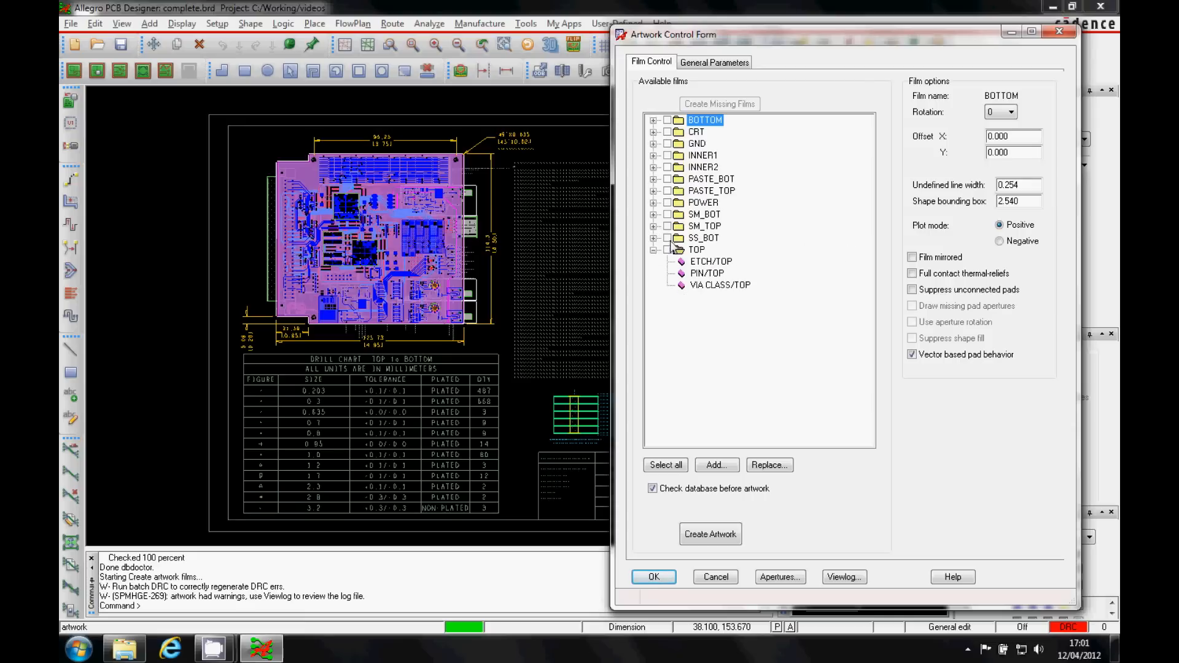
pyautogui.click(694, 249)
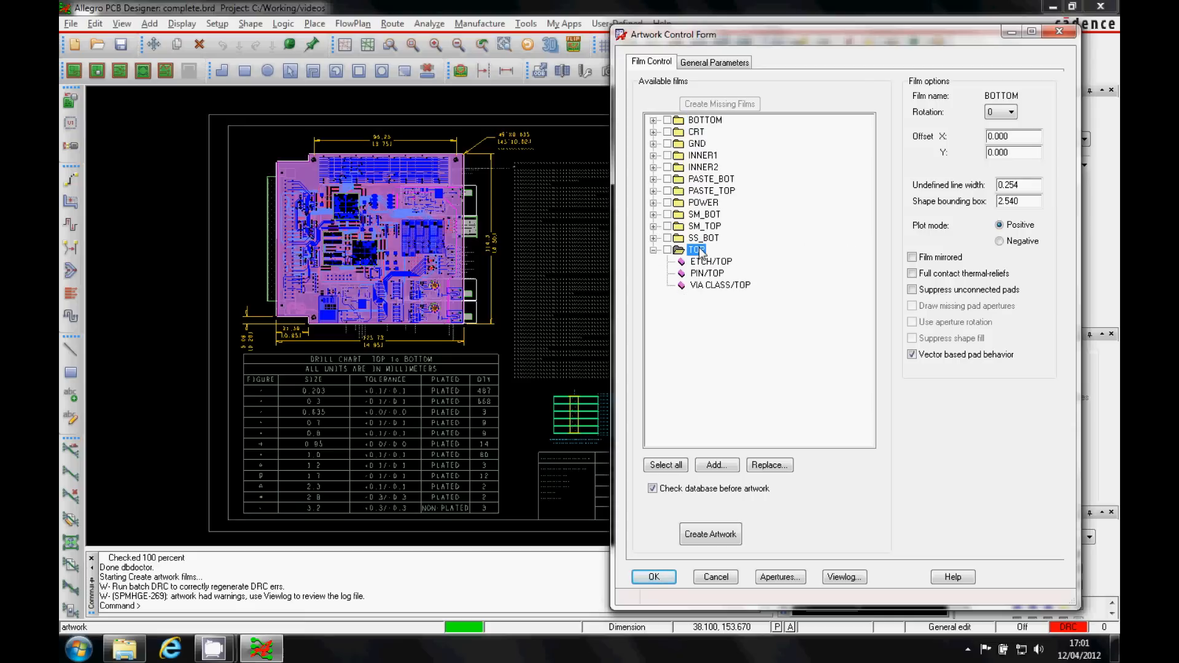
pyautogui.click(696, 249)
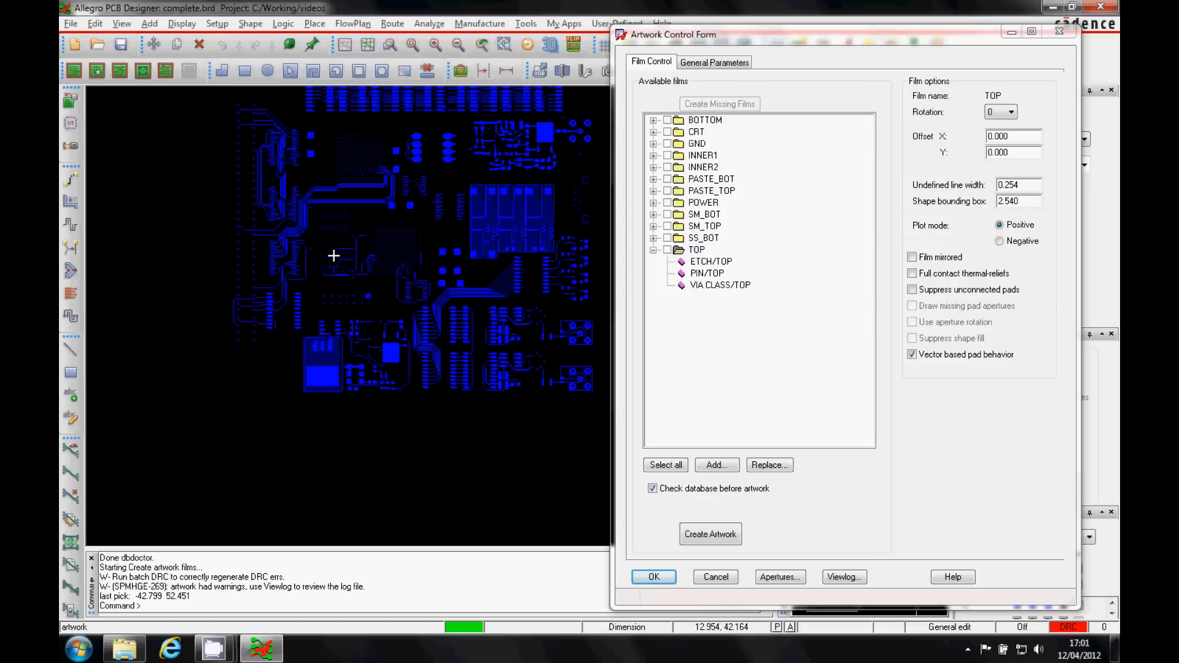
pyautogui.click(653, 249)
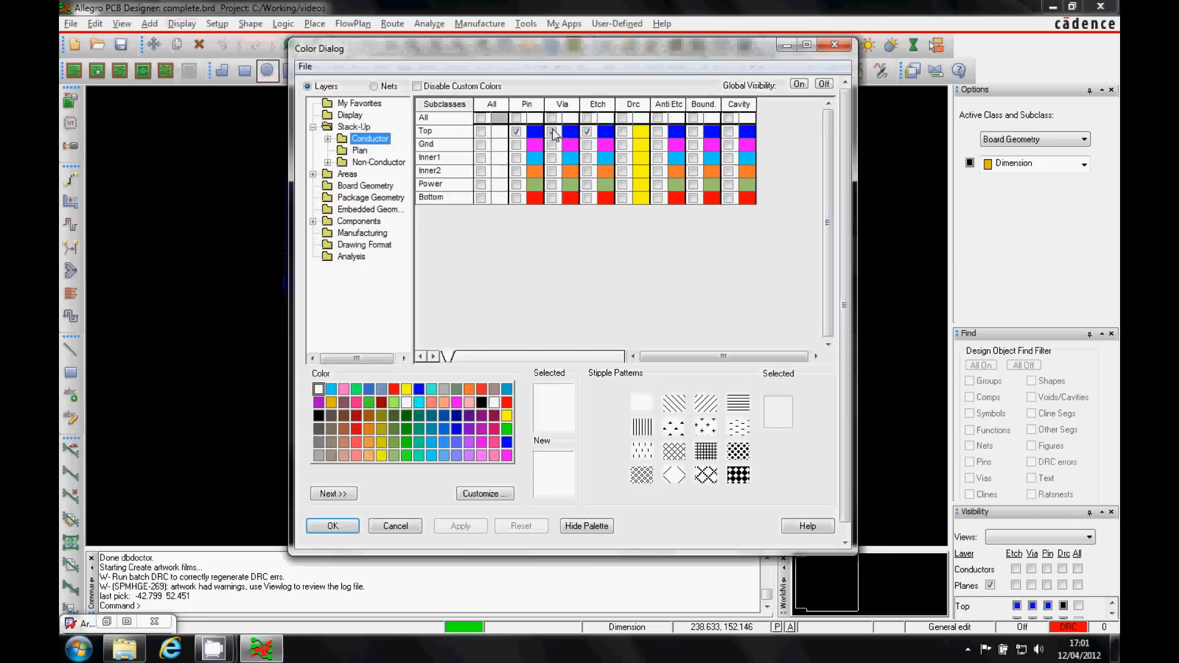
# Turn Global Visibility Off and confirm hiding all layer classes.
pyautogui.click(823, 84)
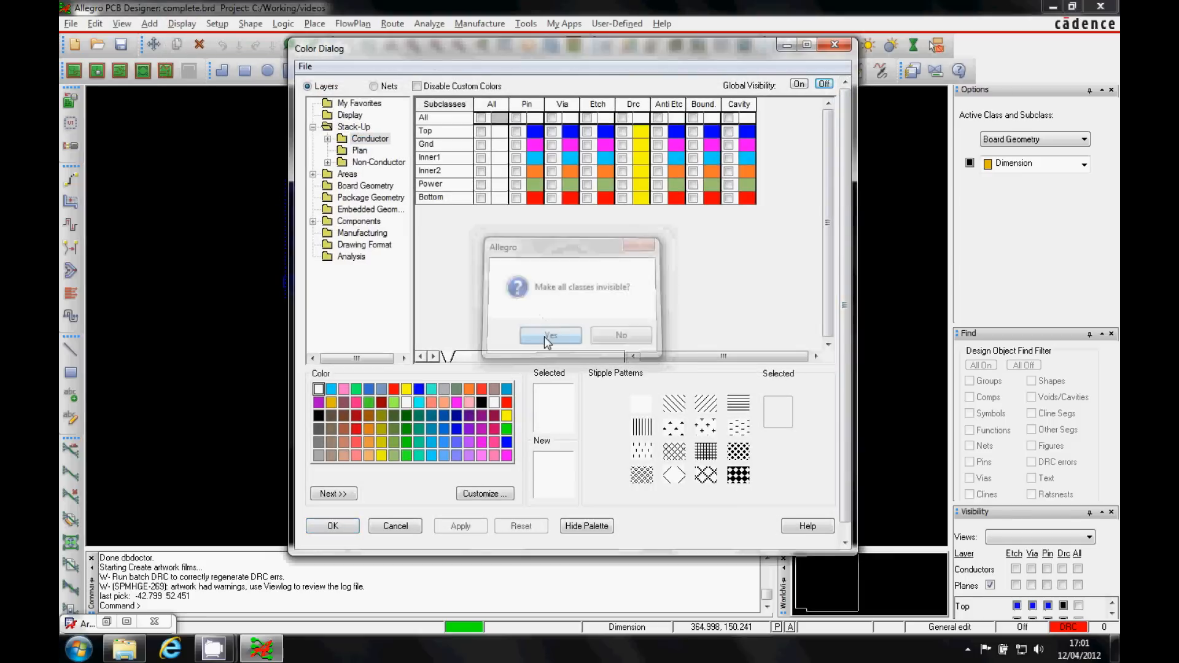
pyautogui.click(550, 335)
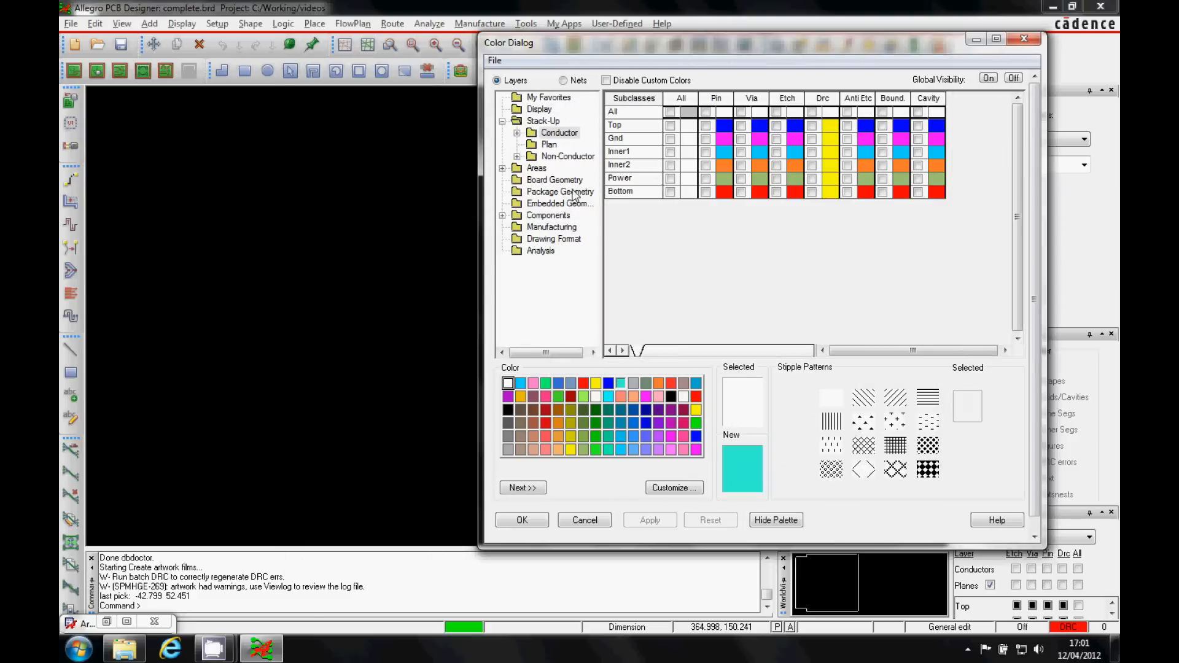
# Make Board Geometry and Package Geometry Silkscreen_Top and the board Outline visible.
pyautogui.click(554, 179)
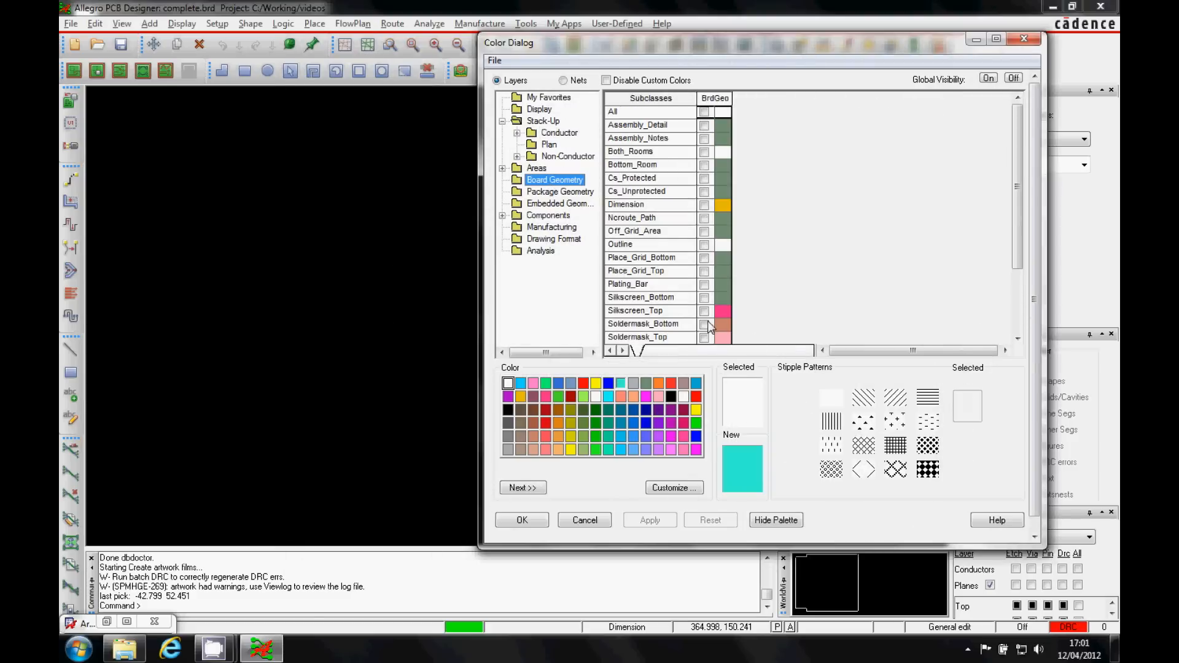
pyautogui.click(704, 311)
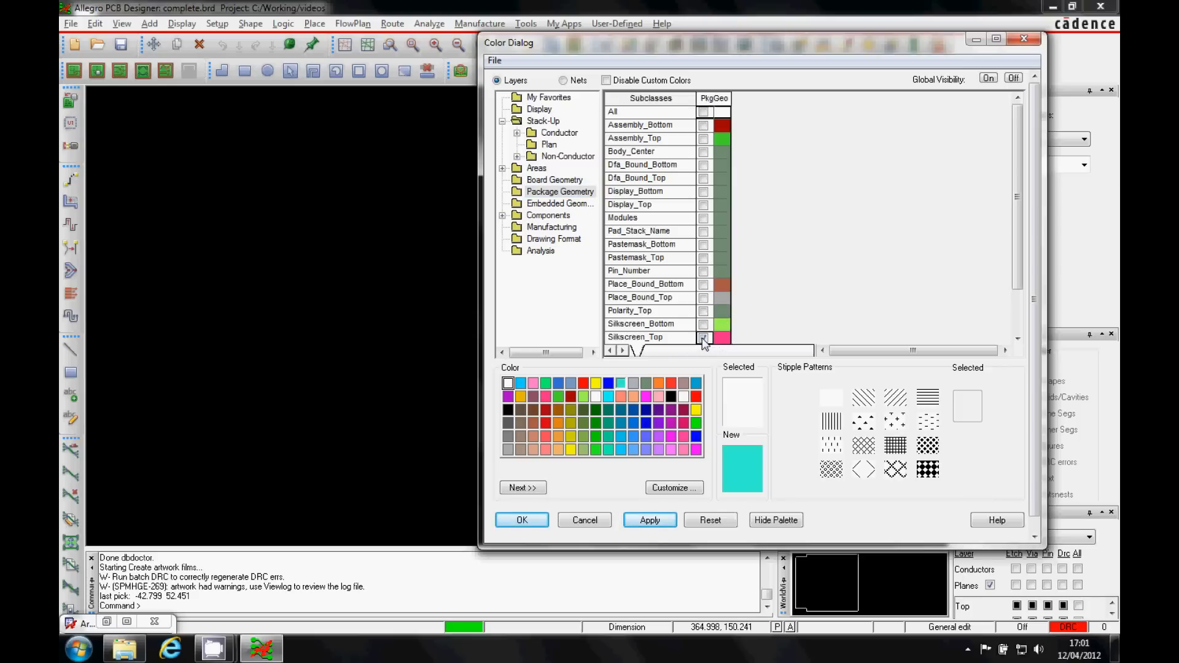
pyautogui.click(704, 337)
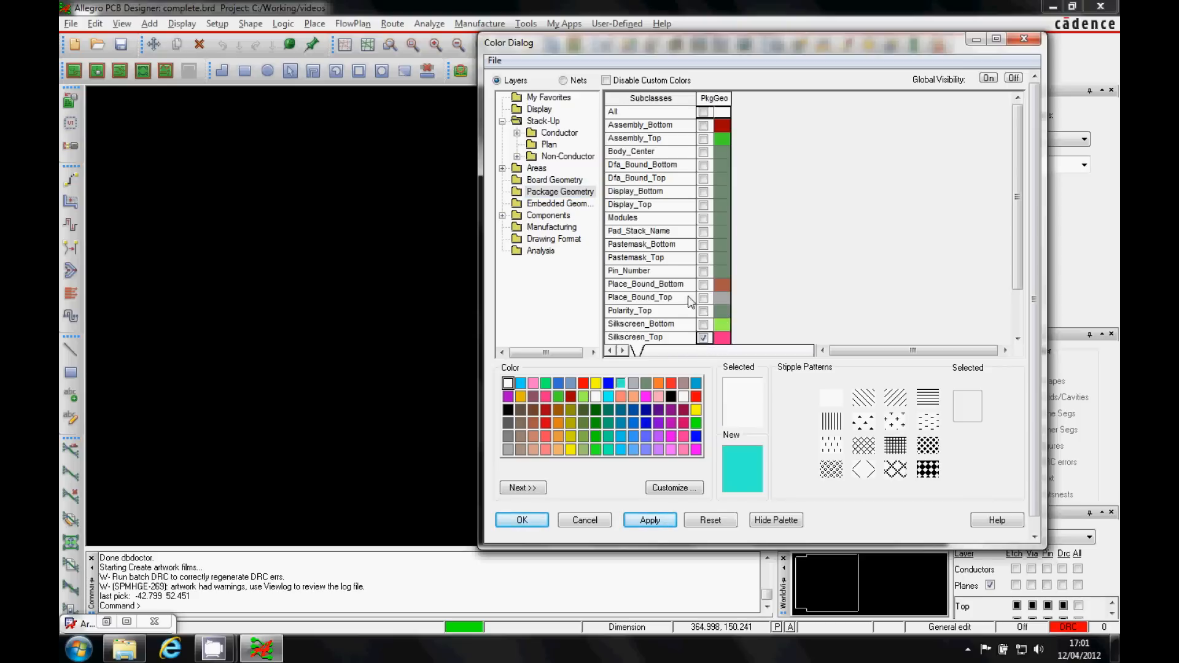
pyautogui.click(549, 215)
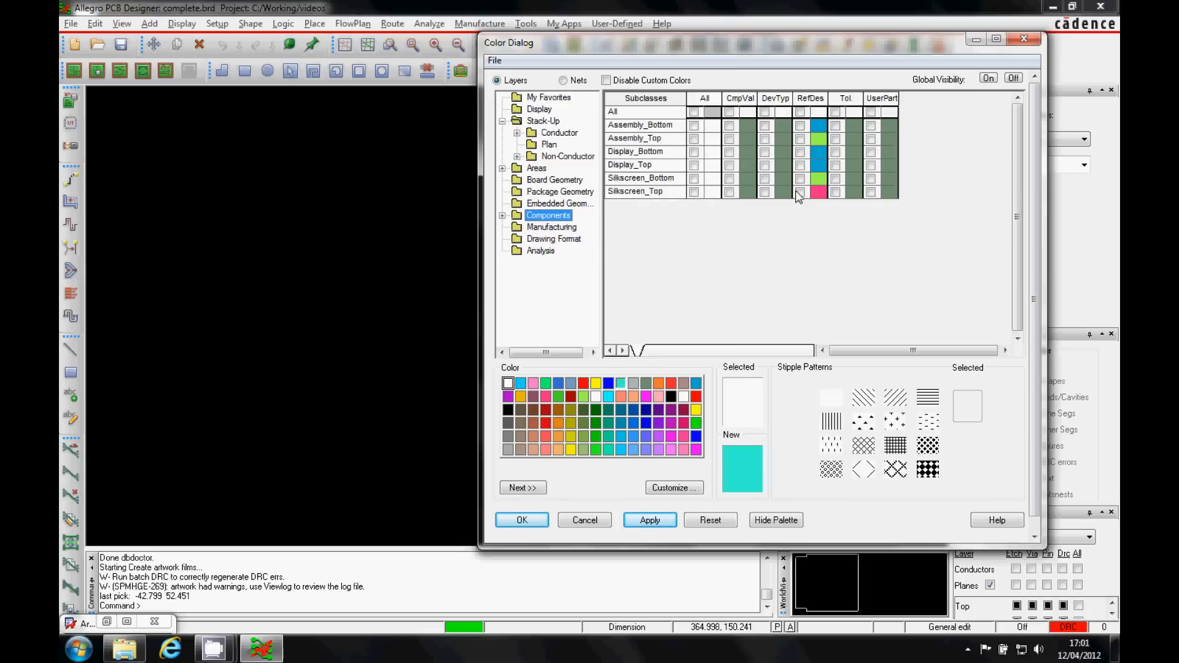
pyautogui.click(554, 180)
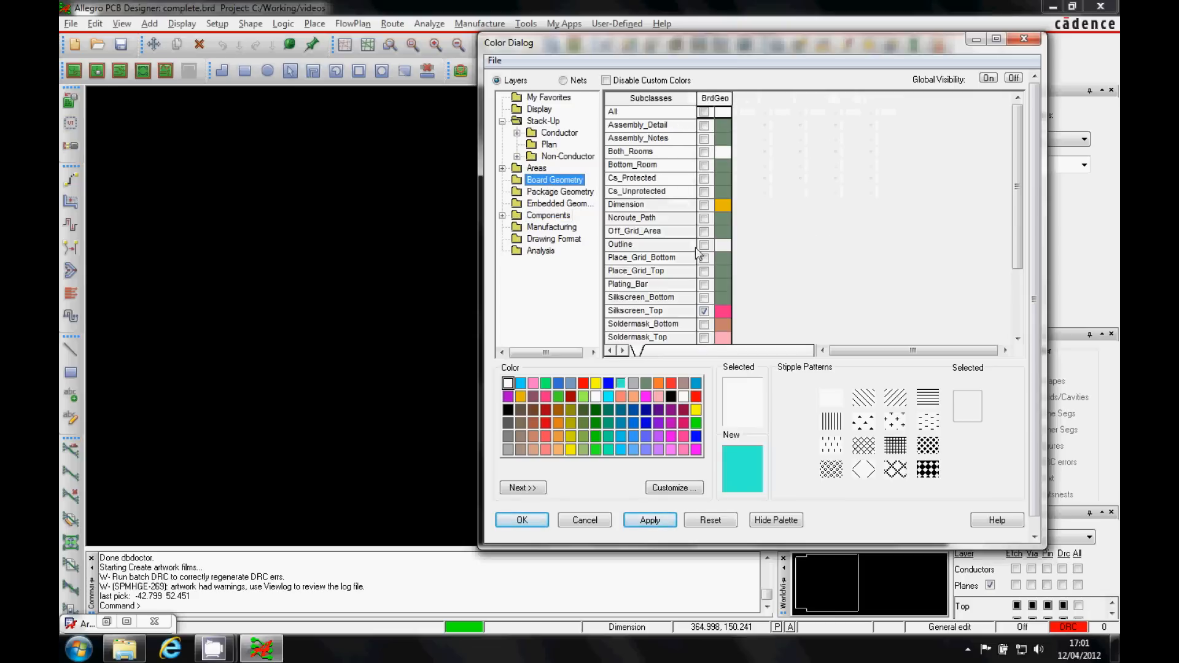
pyautogui.click(648, 519)
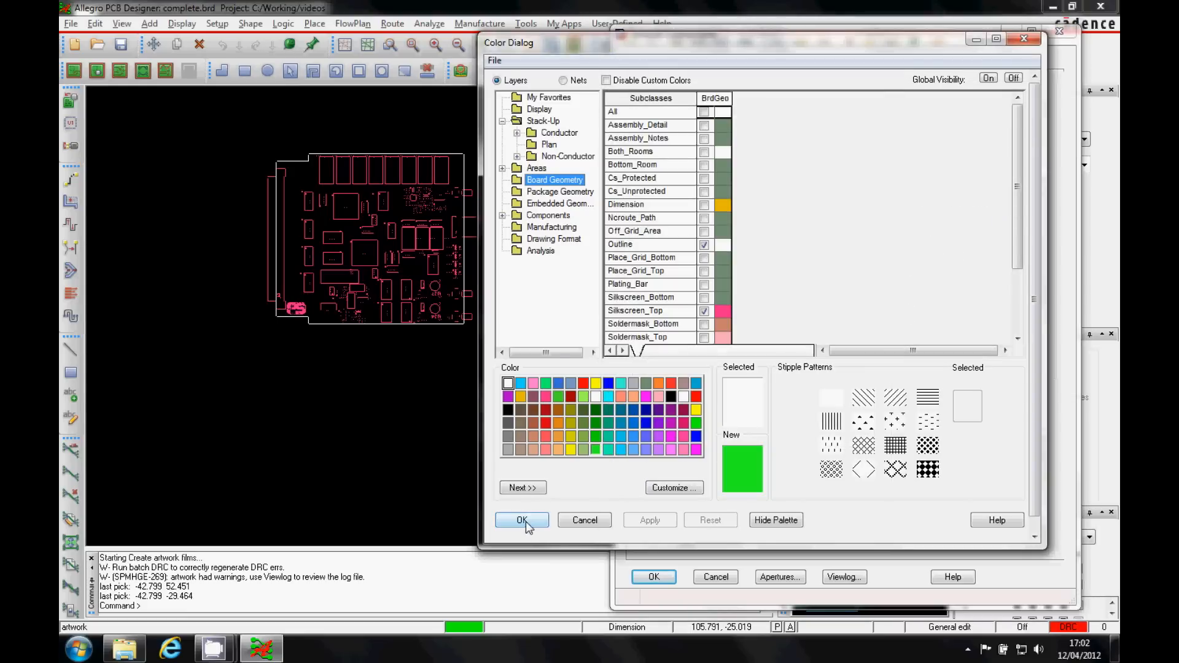
# Apply the visibility changes and add a new film from the TOP film's menu.
pyautogui.click(522, 521)
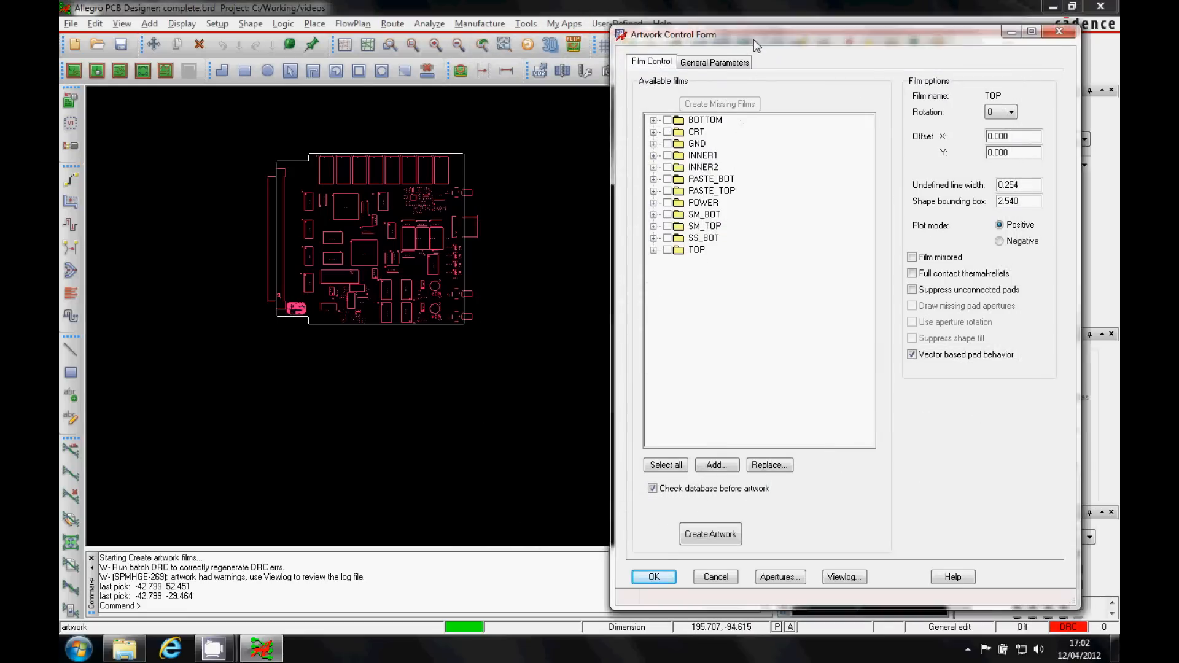
pyautogui.rightClick(696, 250)
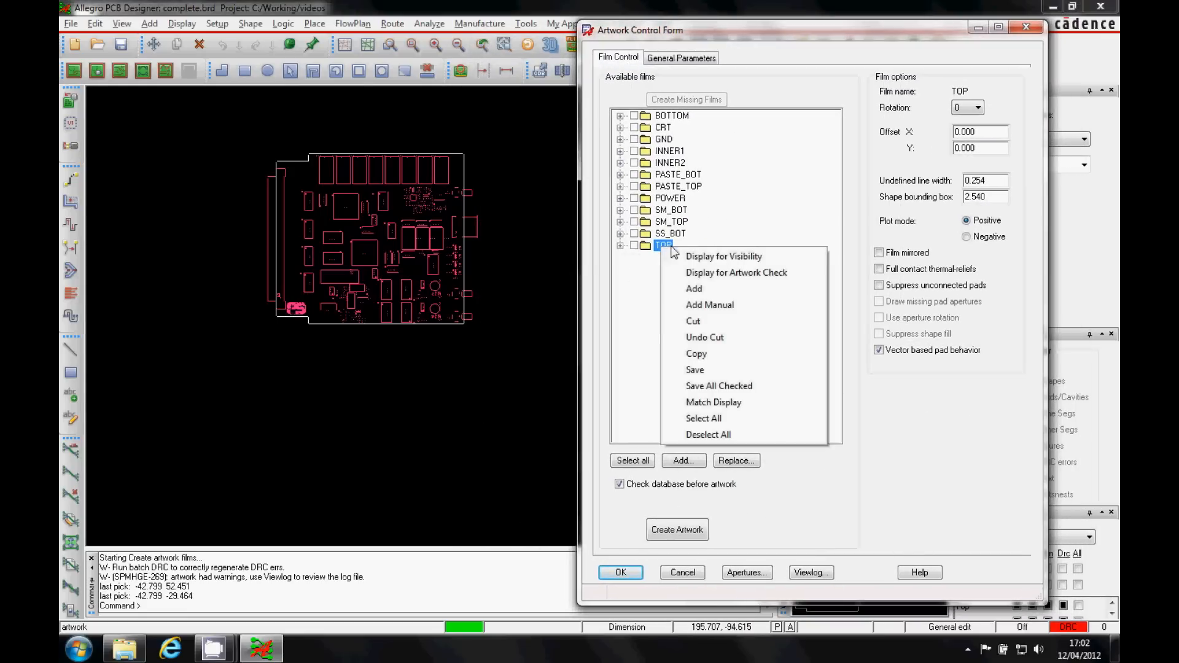
pyautogui.click(709, 305)
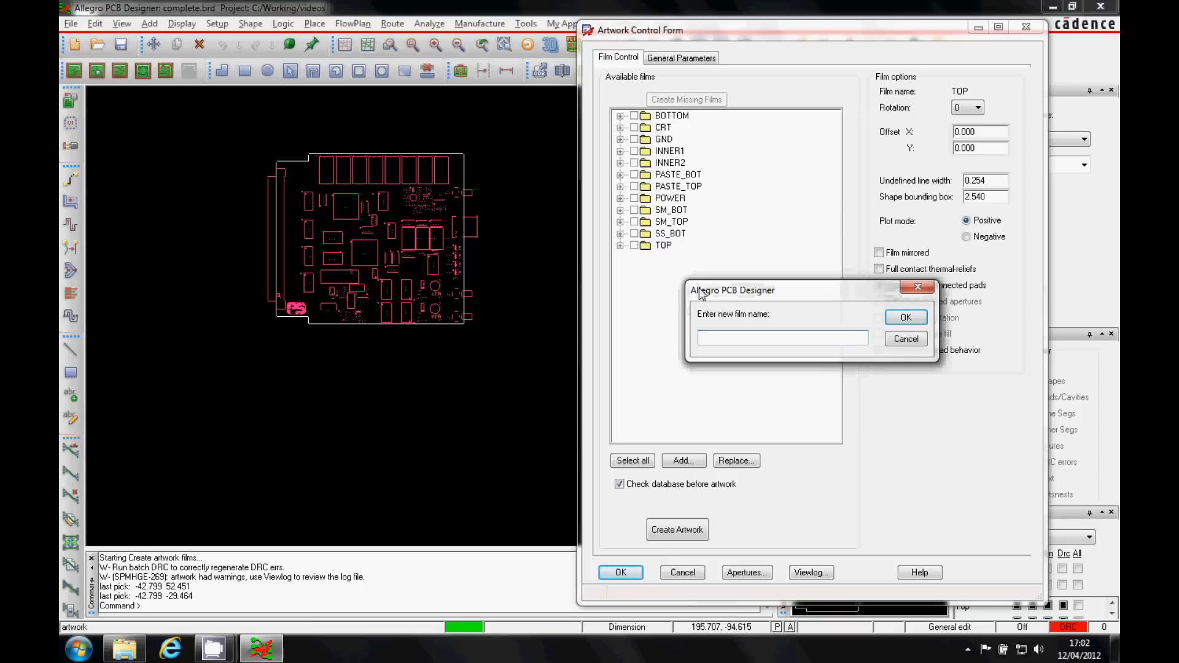
# Name the new film 'silk_top', confirm it, and expand it to verify its layers.
pyautogui.write('silk')
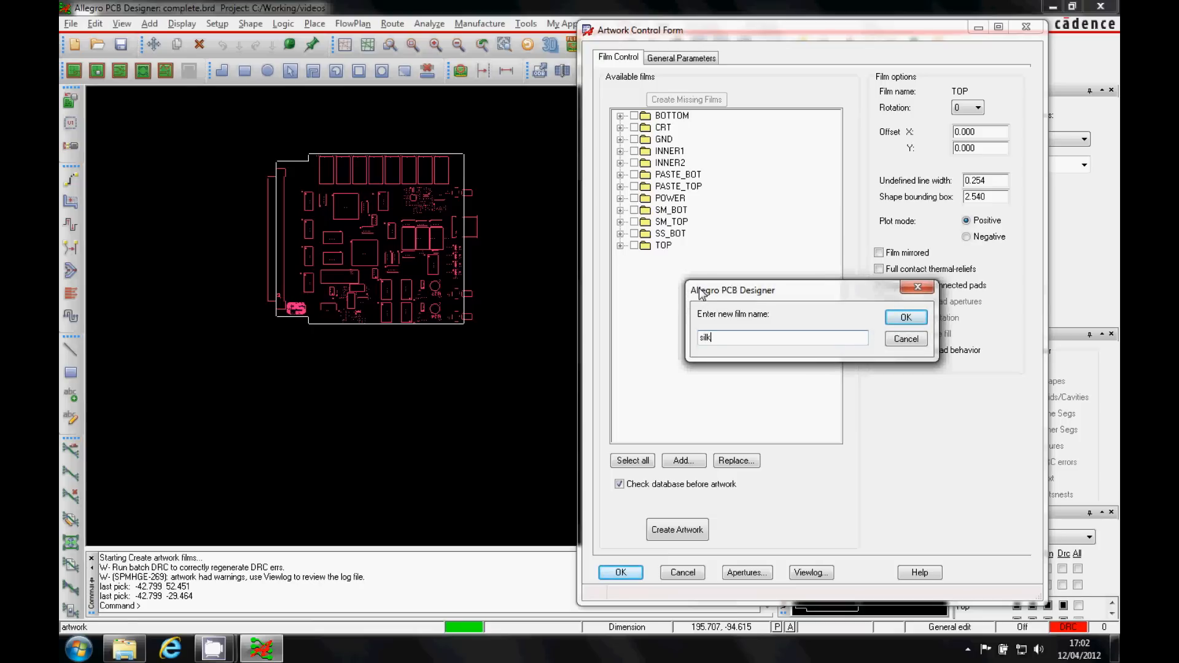
pyautogui.write('_top')
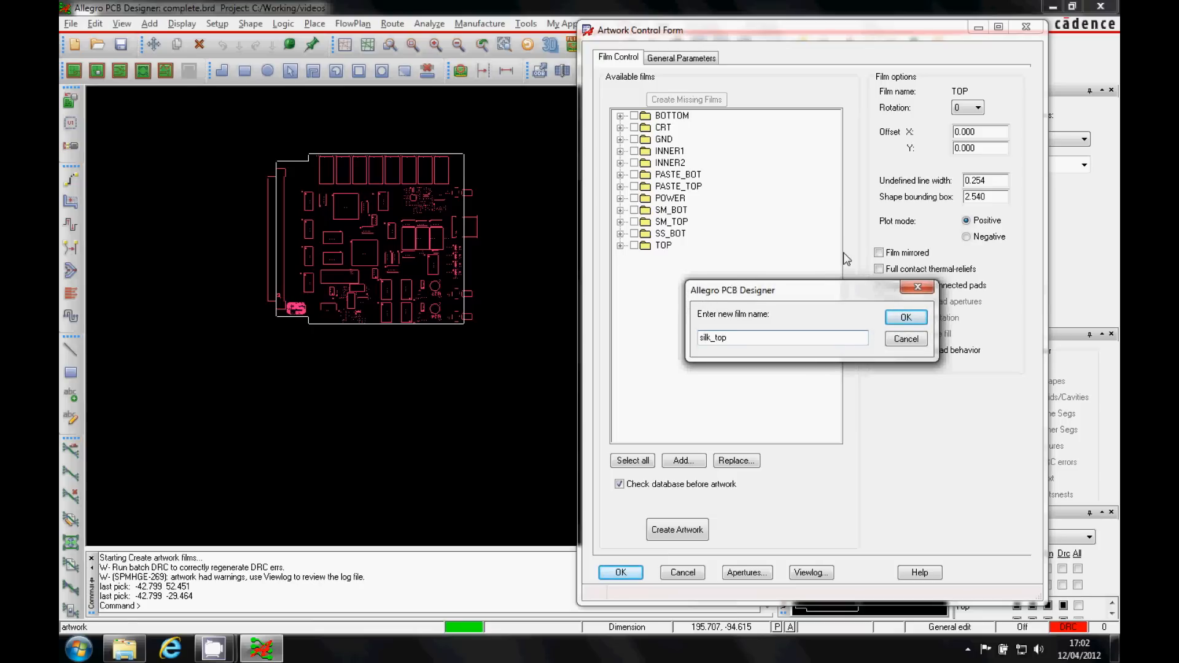
pyautogui.click(905, 317)
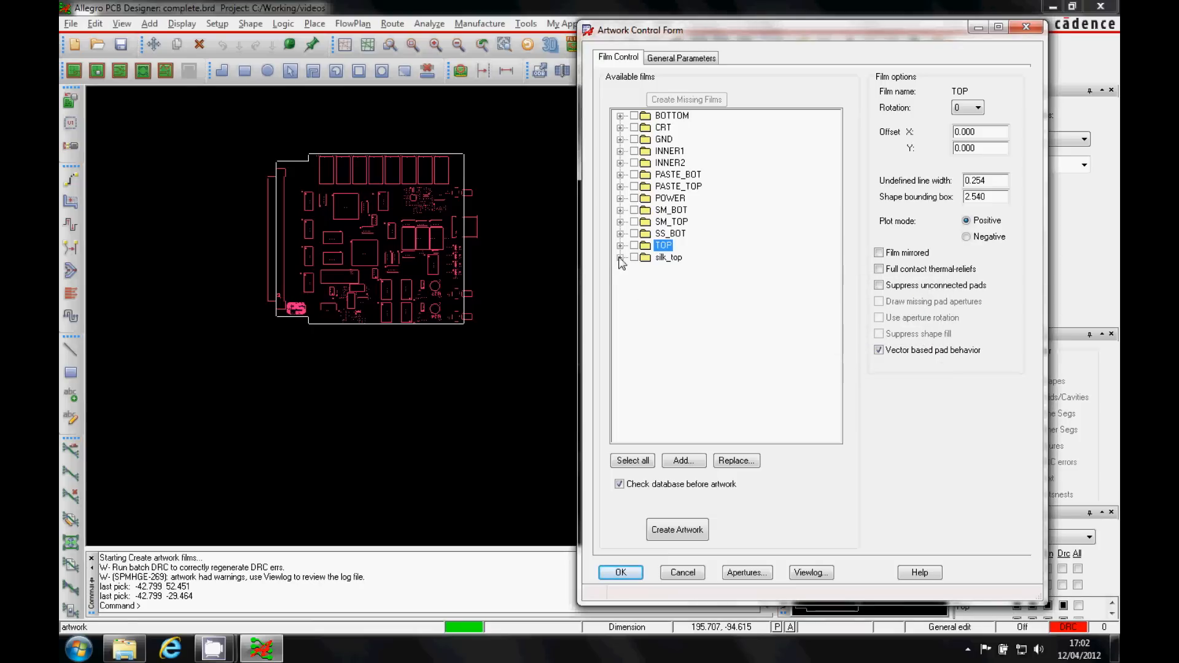
pyautogui.click(620, 257)
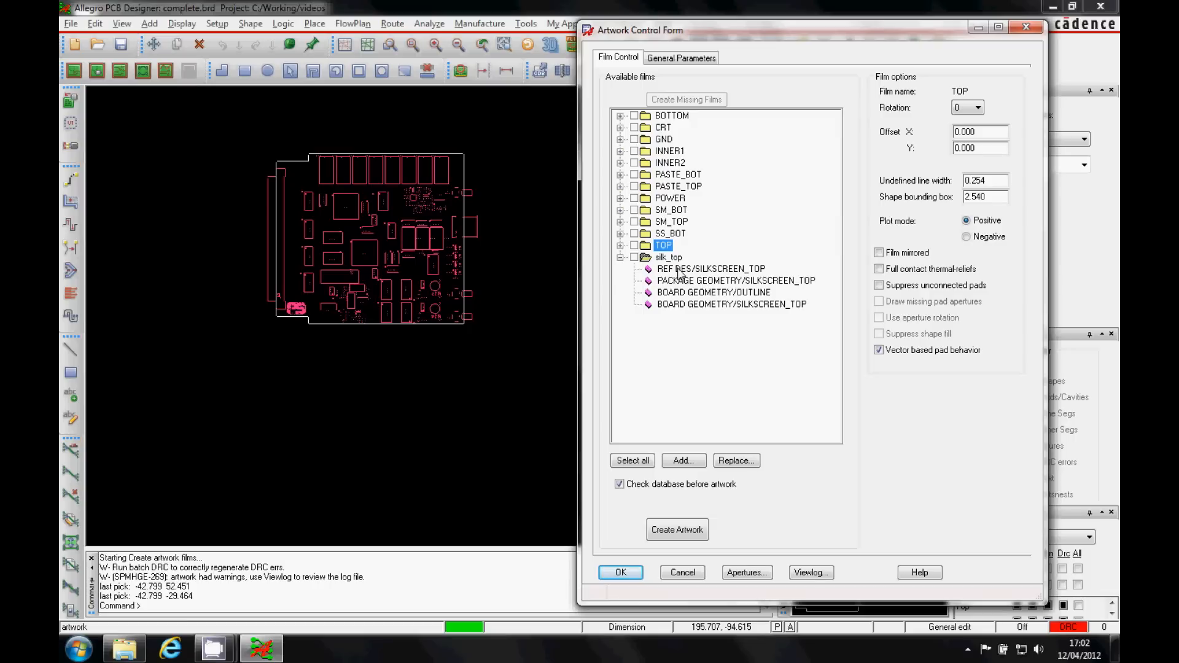
pyautogui.moveTo(686, 449)
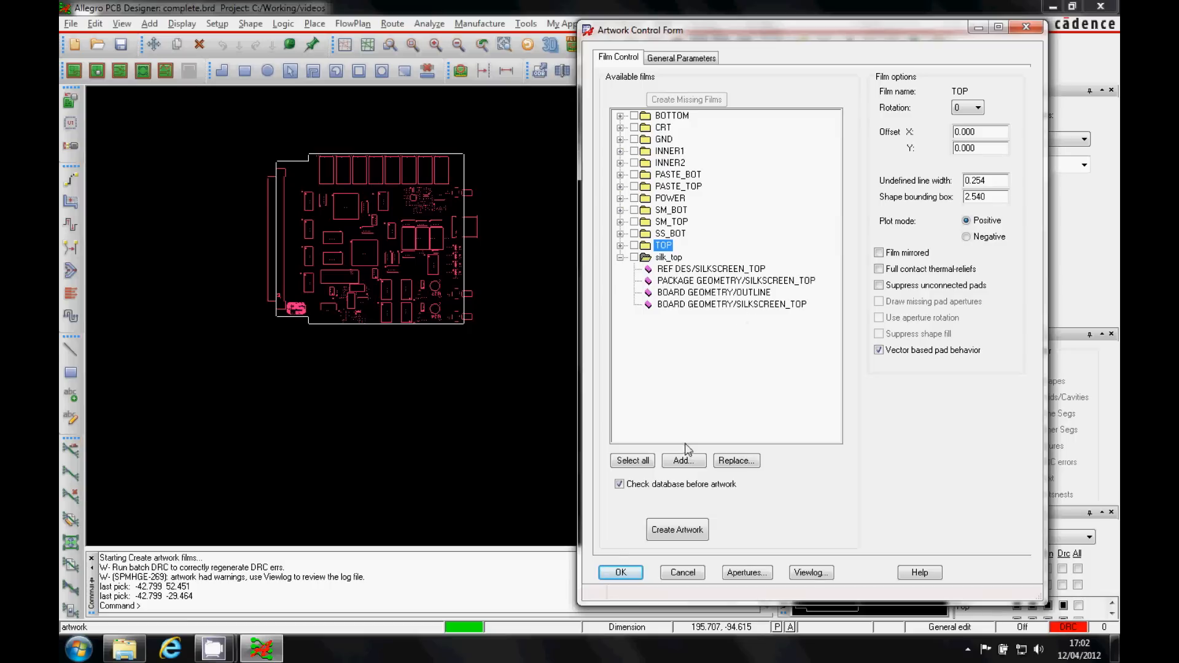